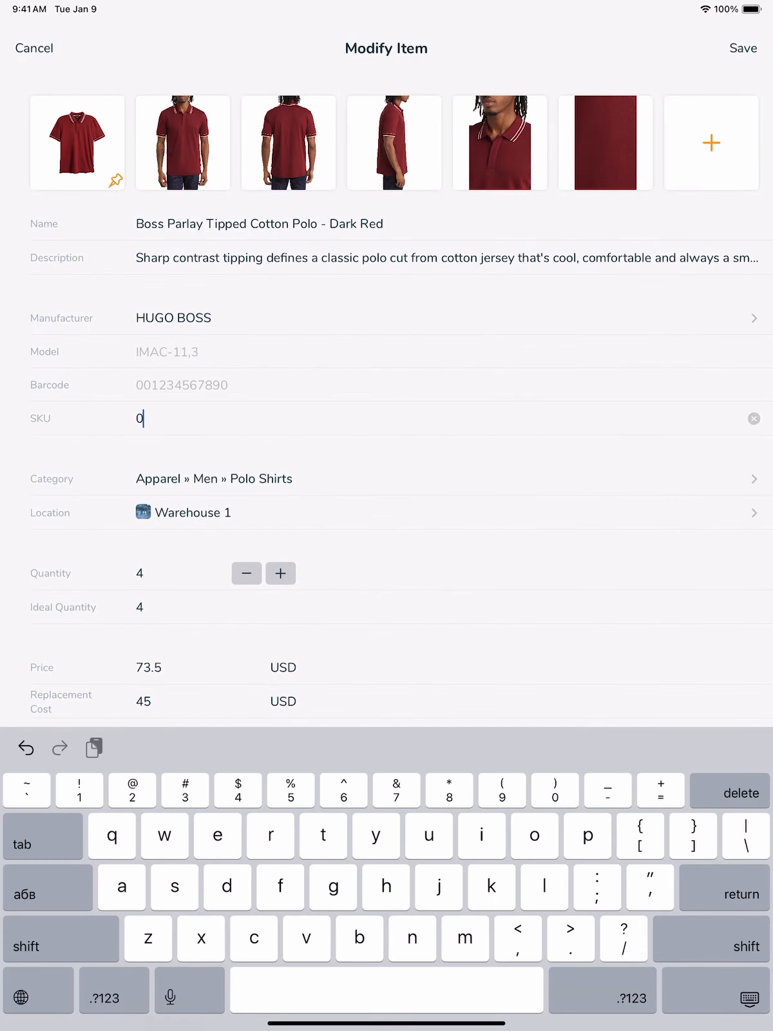
- Search '2-303-R' to select the 14 polo shirt items for label printing
{"action": "type", "text": "2-303-R"}
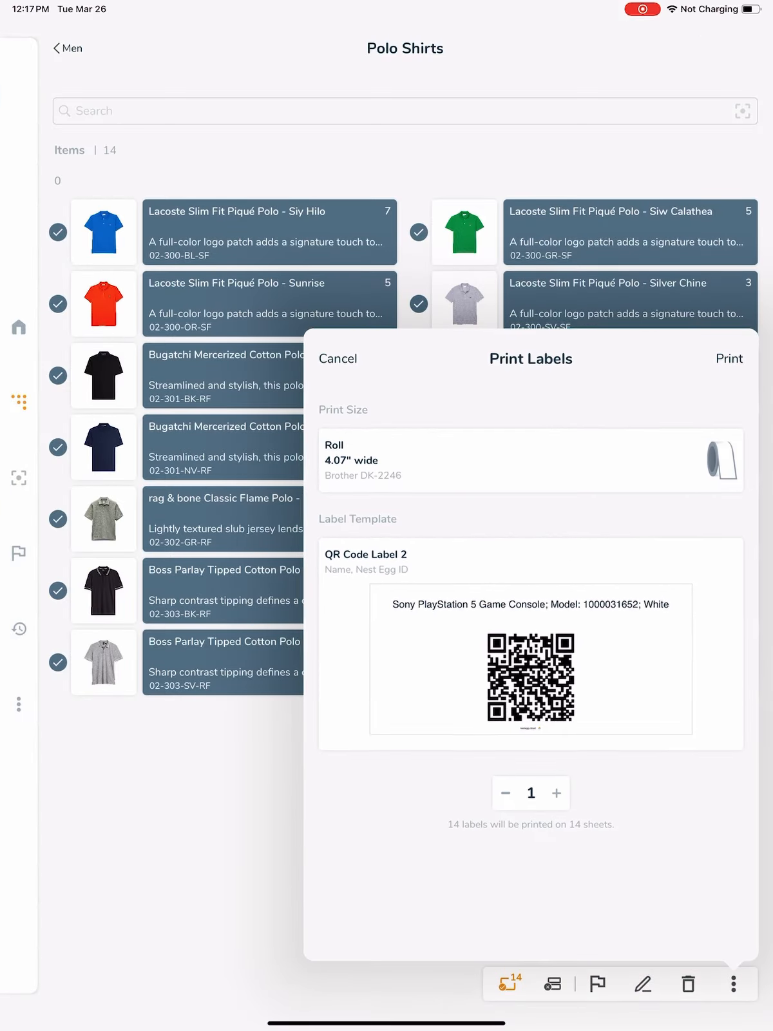
- Choose US Letter Avery 5163 2" × 4" sheets as the label print size
{"action": "left_click", "coordinate": [728, 360]}
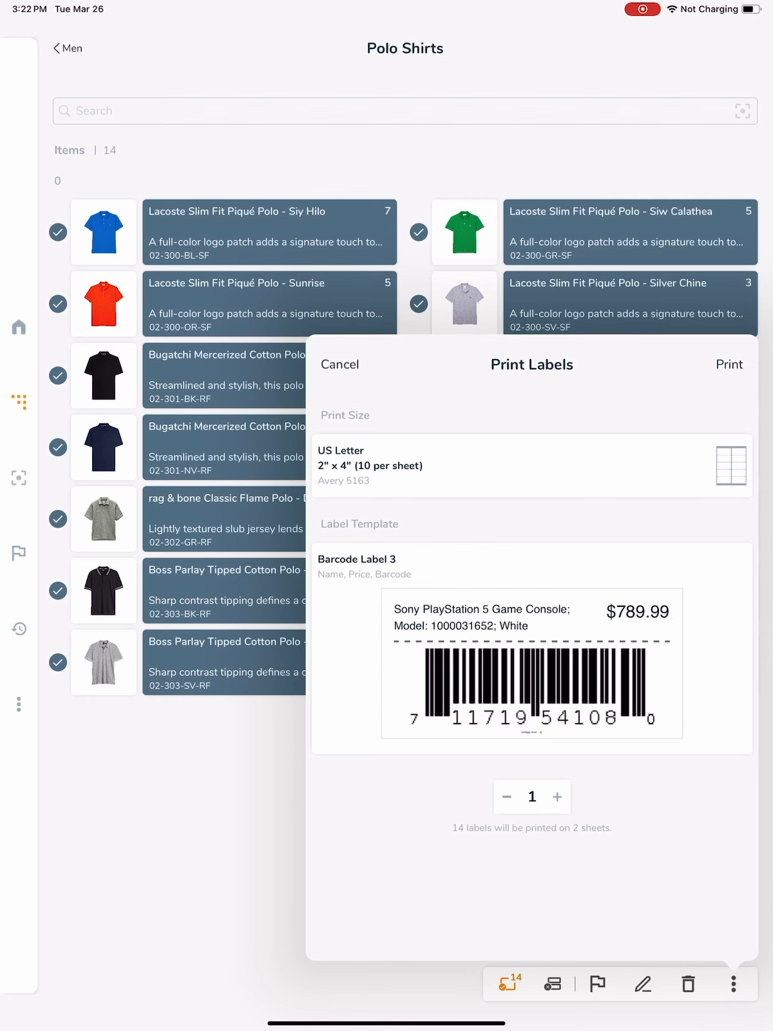
- Switch the label template to Barcode Label 2 and return to the template list
{"action": "left_click", "coordinate": [370, 572]}
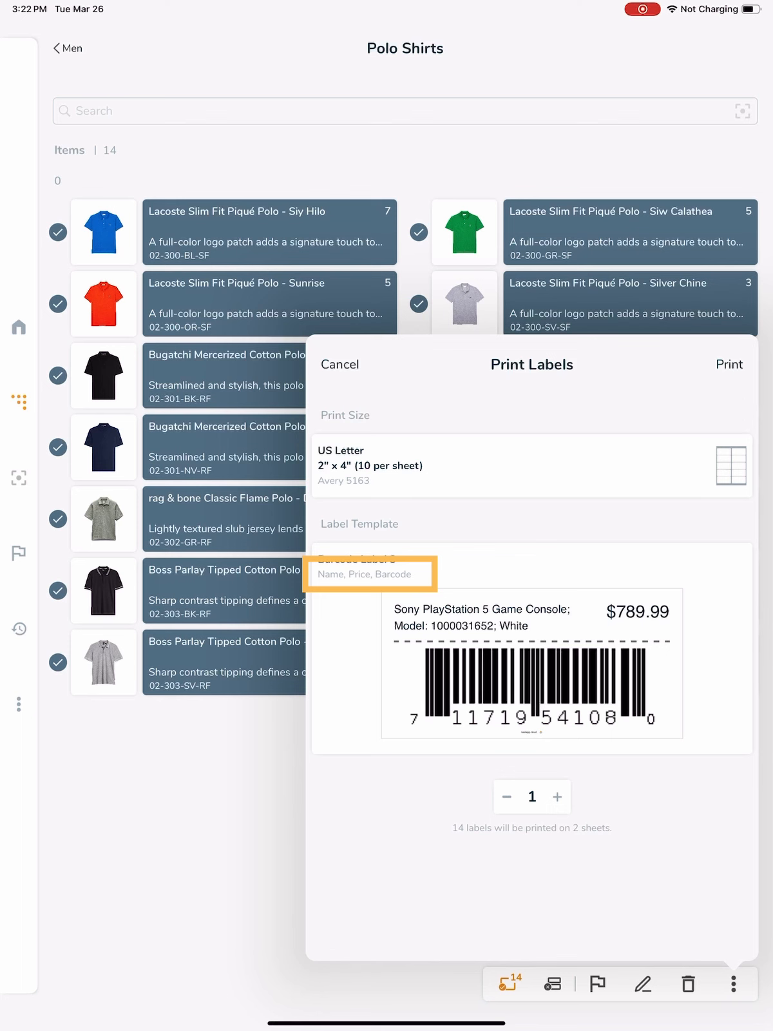
{"action": "left_click", "coordinate": [369, 572]}
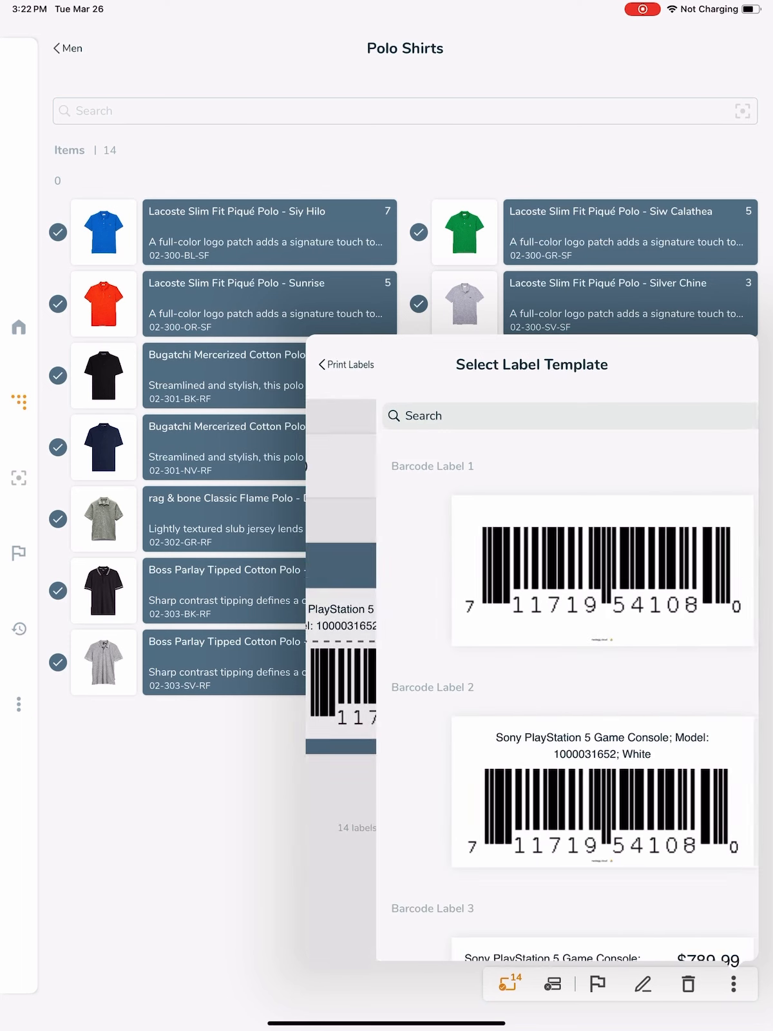
{"action": "scroll", "scroll_direction": "down", "scroll_amount": 3}
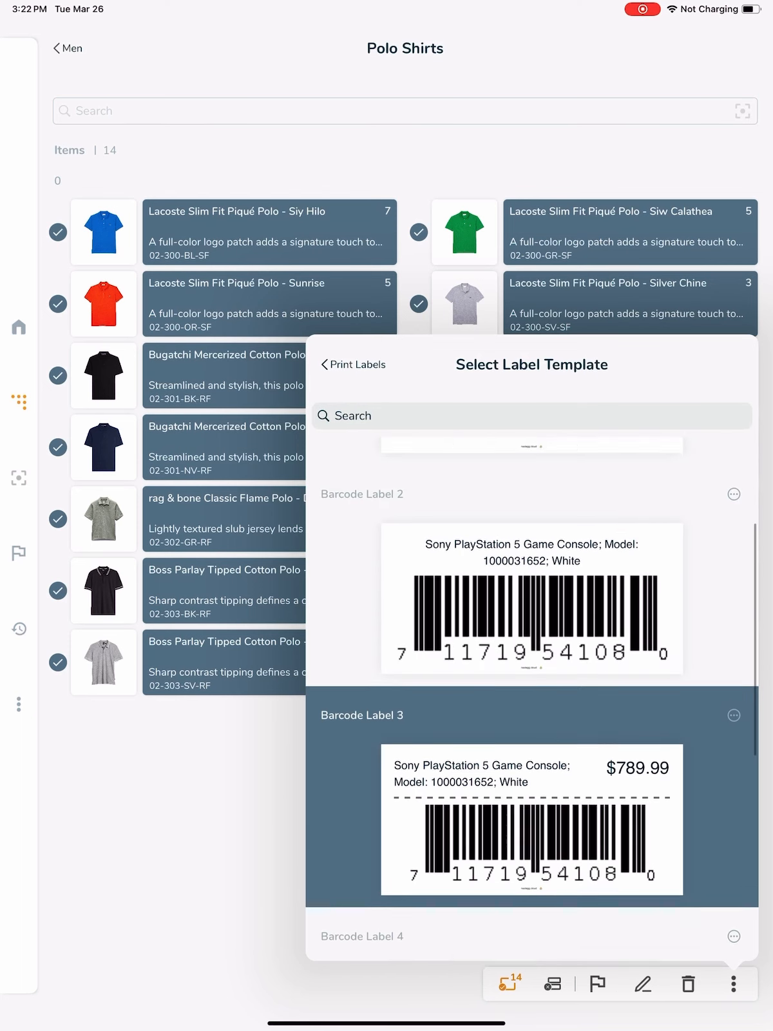
{"action": "left_click", "coordinate": [361, 493]}
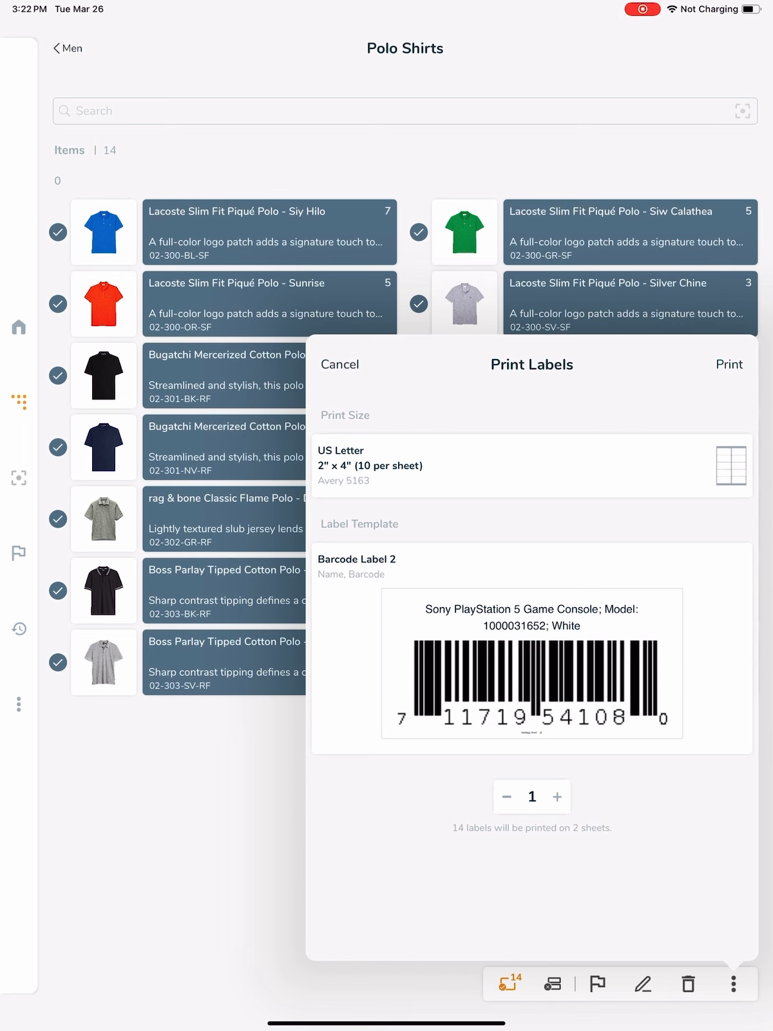
{"action": "left_click", "coordinate": [368, 567]}
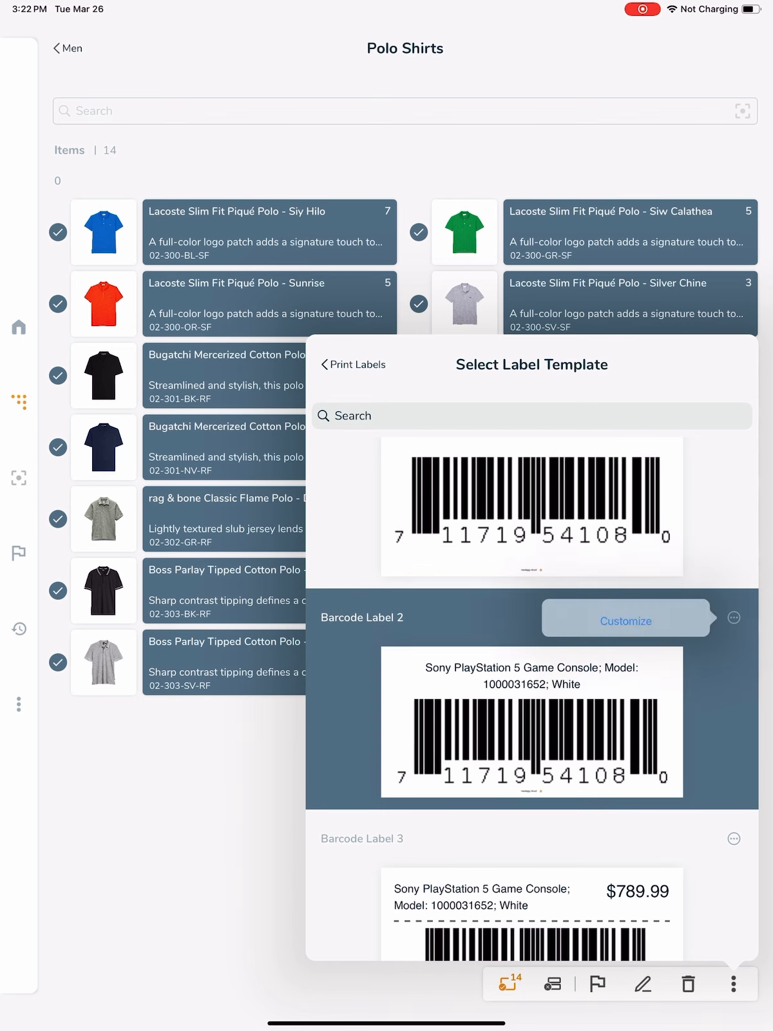
- Customize Barcode Label 2 into 'SKU with Name Barcode Label' with name text over an SKU barcode
{"action": "left_click", "coordinate": [625, 620]}
{"action": "type", "text": "SKU with"}
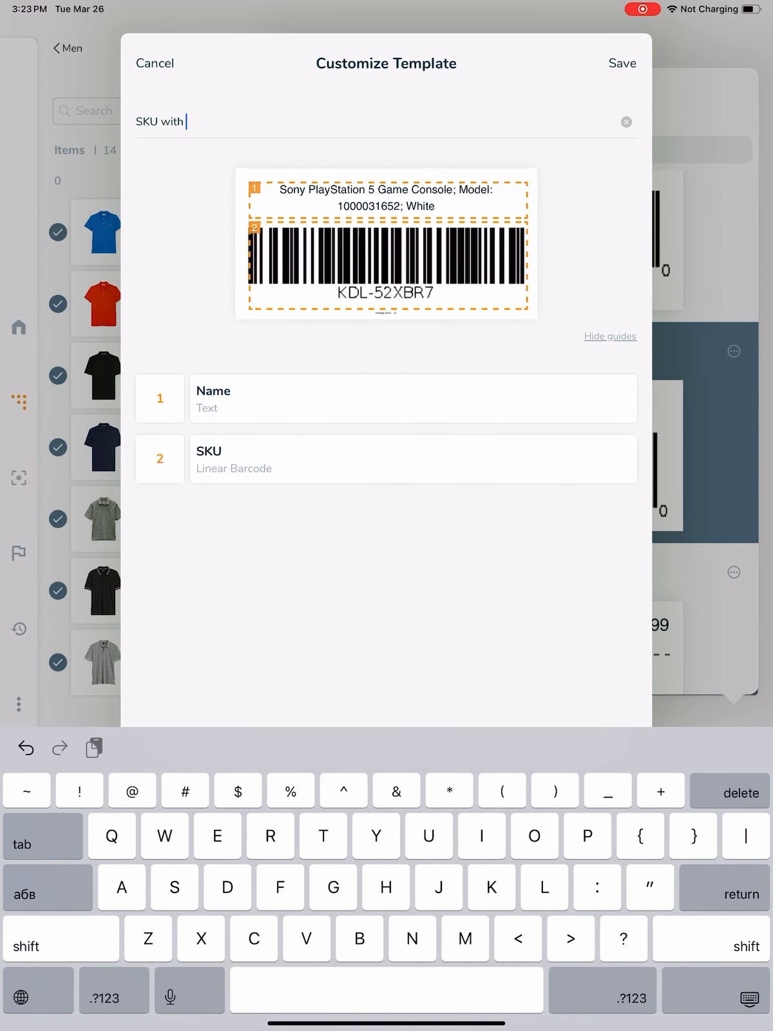
{"action": "type", "text": "Name"}
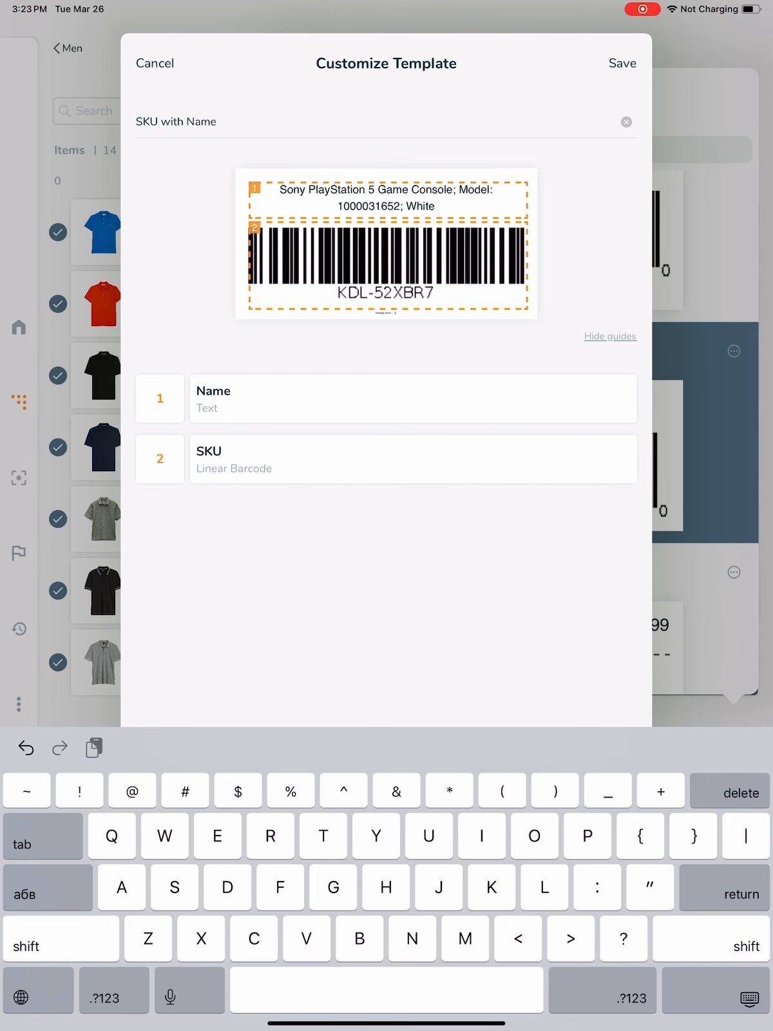
{"action": "type", "text": "Barcode Labe"}
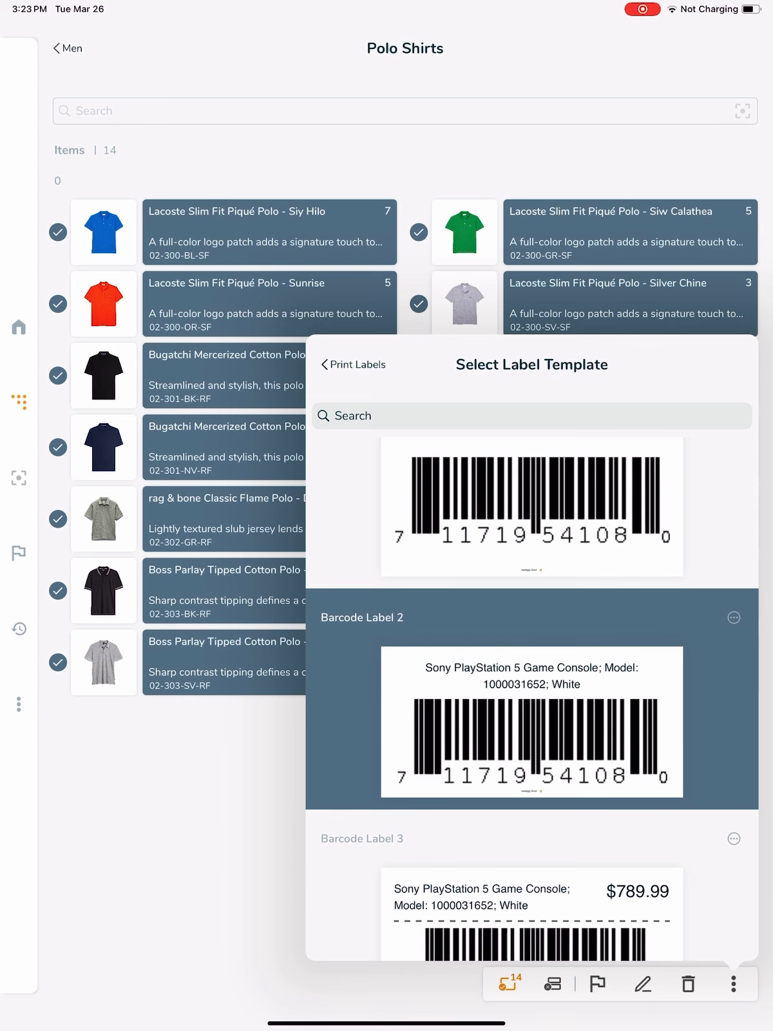
- Apply the custom Name/SKU barcode template, then locate QR Code Label 3 in the template list
{"action": "scroll", "scroll_direction": "up", "scroll_amount": 3}
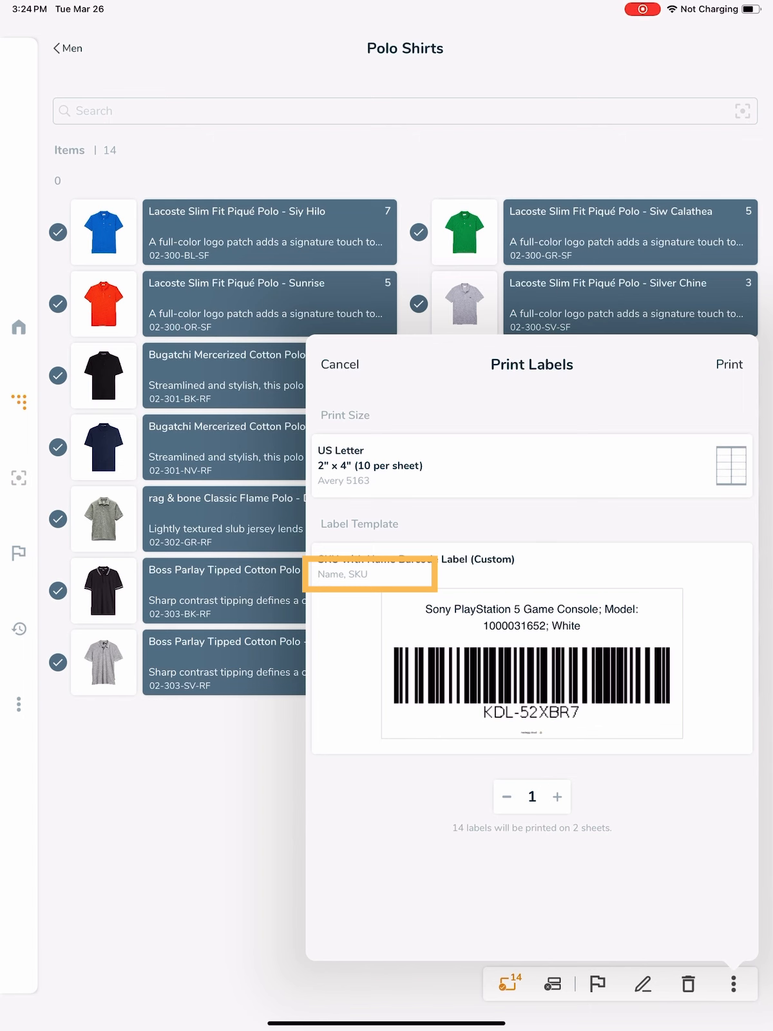
{"action": "left_click", "coordinate": [370, 566]}
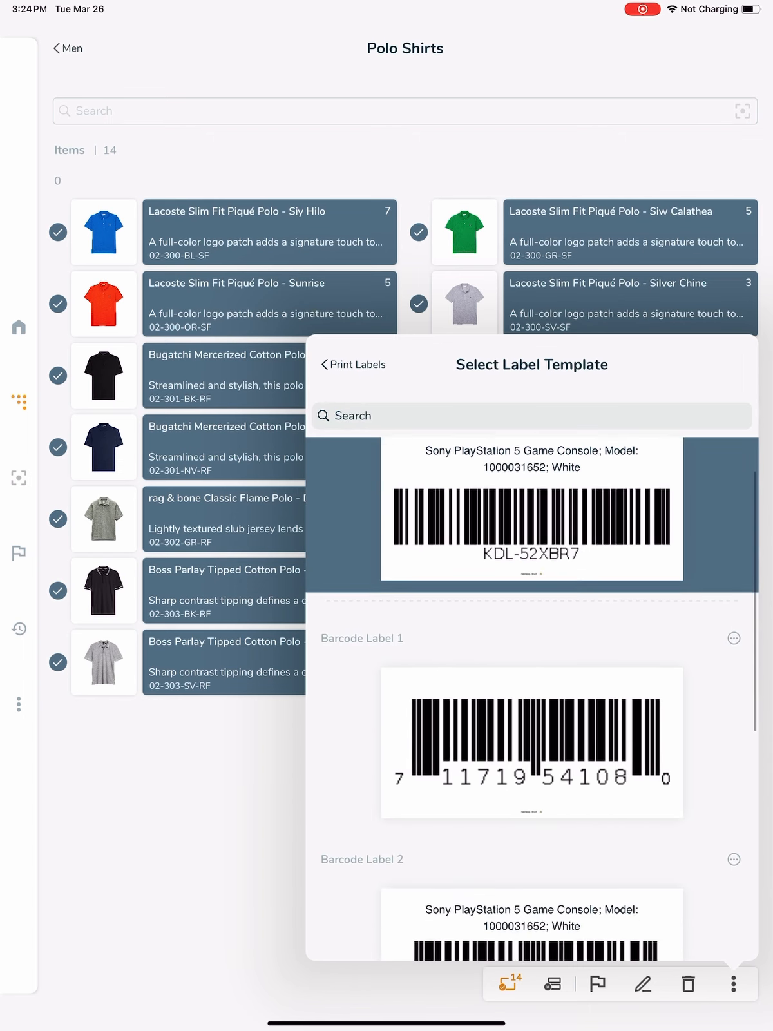
{"action": "scroll", "scroll_direction": "down", "scroll_amount": 3}
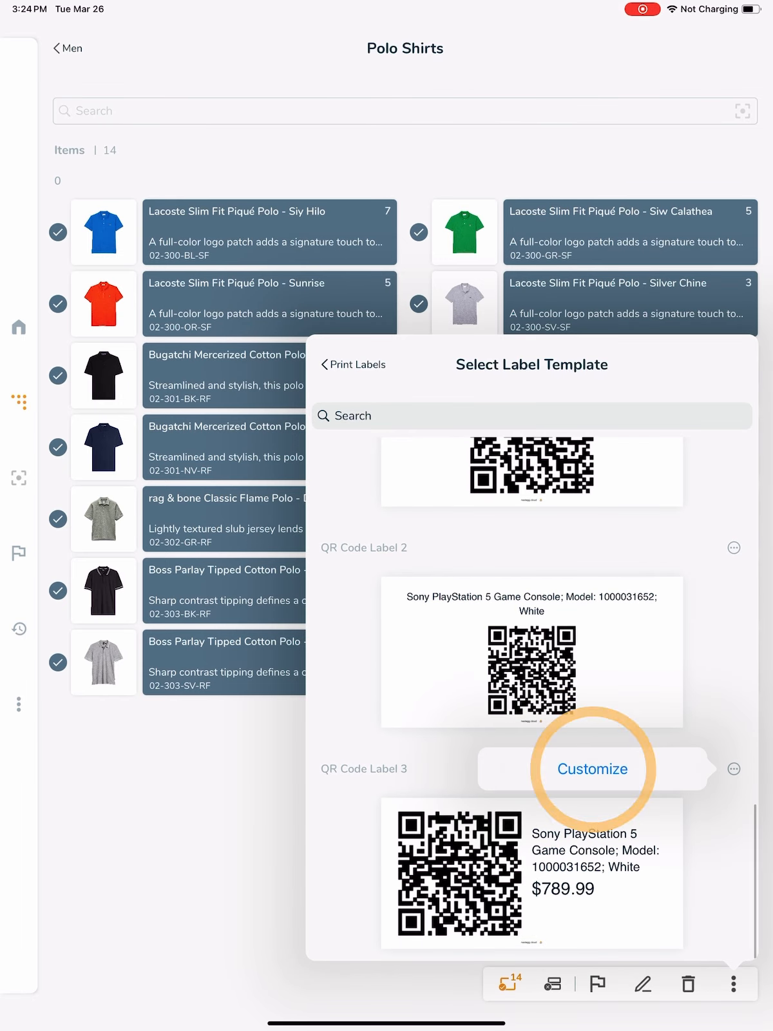
{"action": "left_click", "coordinate": [592, 768]}
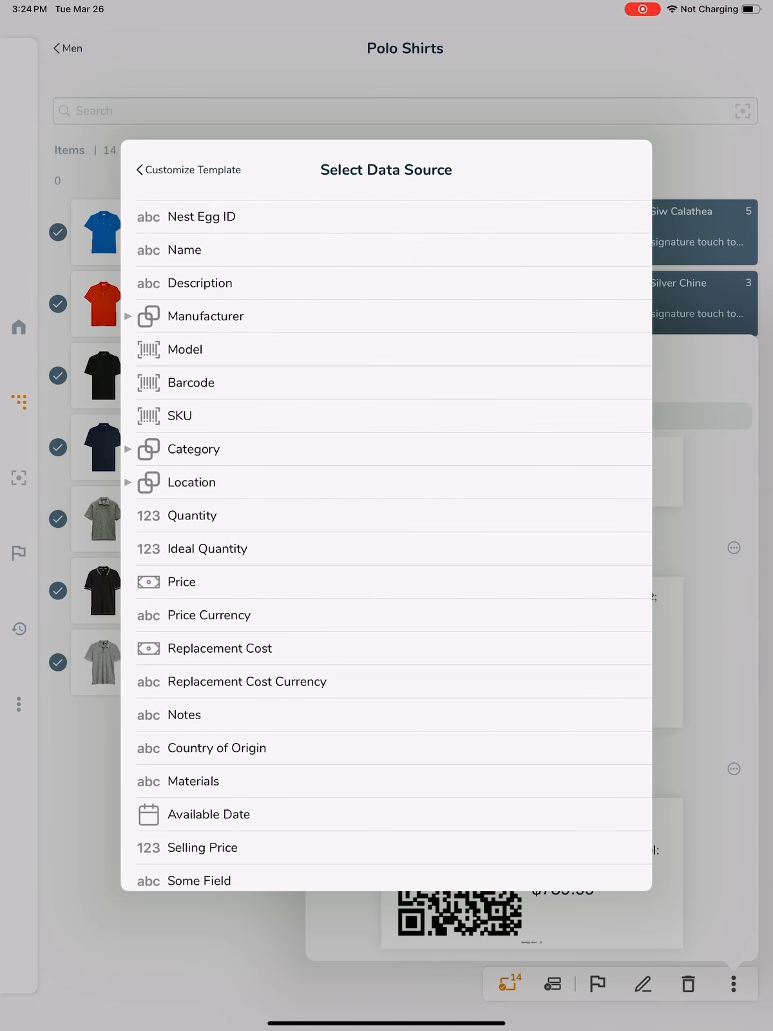
{"action": "left_click", "coordinate": [188, 169]}
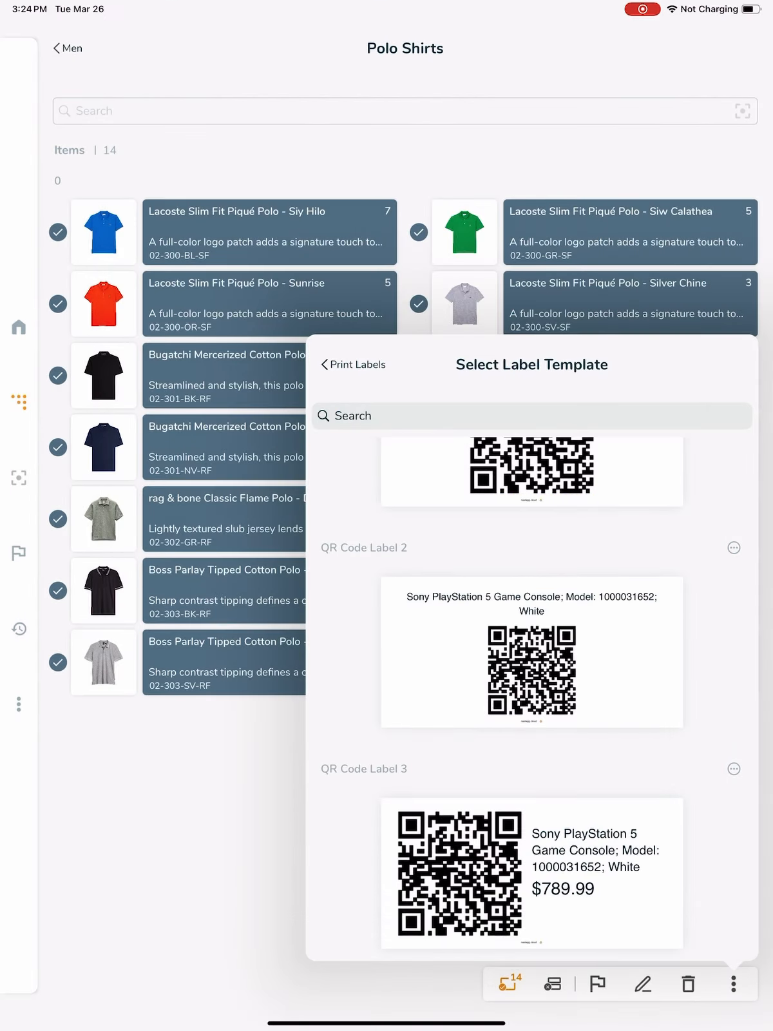
- Scroll to Boss Parlay Tipped Cotton Polo - Dark Red (SKU 02-303-RD-RF) to edit it
{"action": "scroll", "scroll_direction": "down", "scroll_amount": 3}
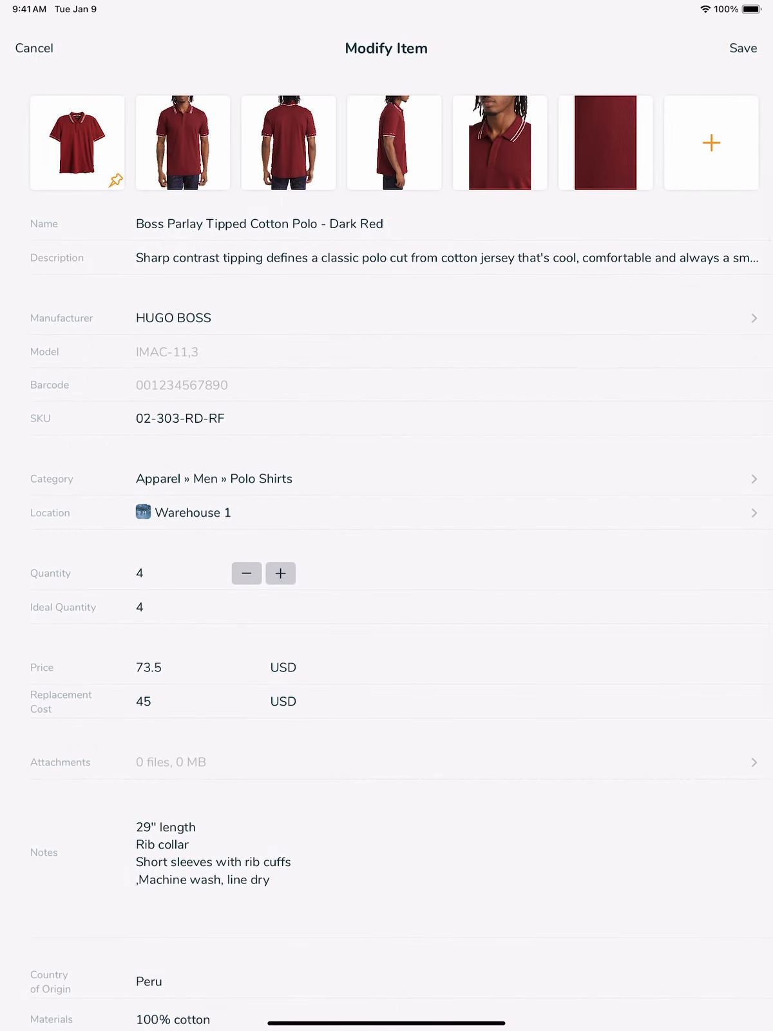
- Save the edited Dark Red polo so it can be scanned and viewed with quantity 7
{"action": "scroll", "scroll_direction": "down", "scroll_amount": 3}
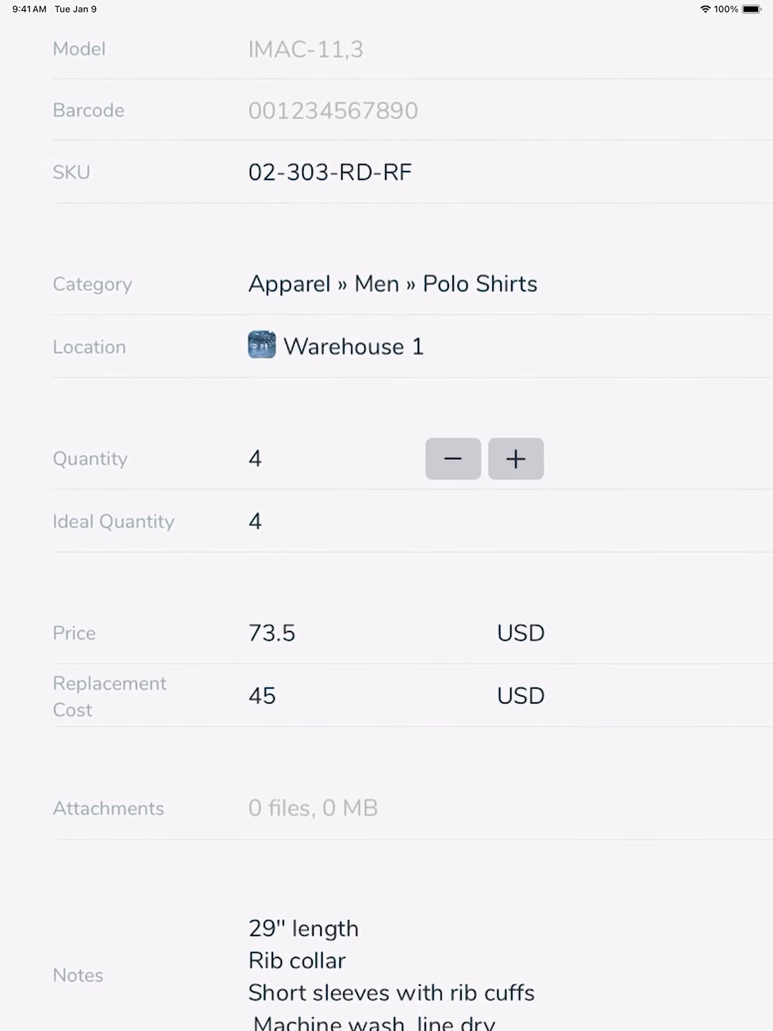
{"action": "left_click", "coordinate": [515, 458]}
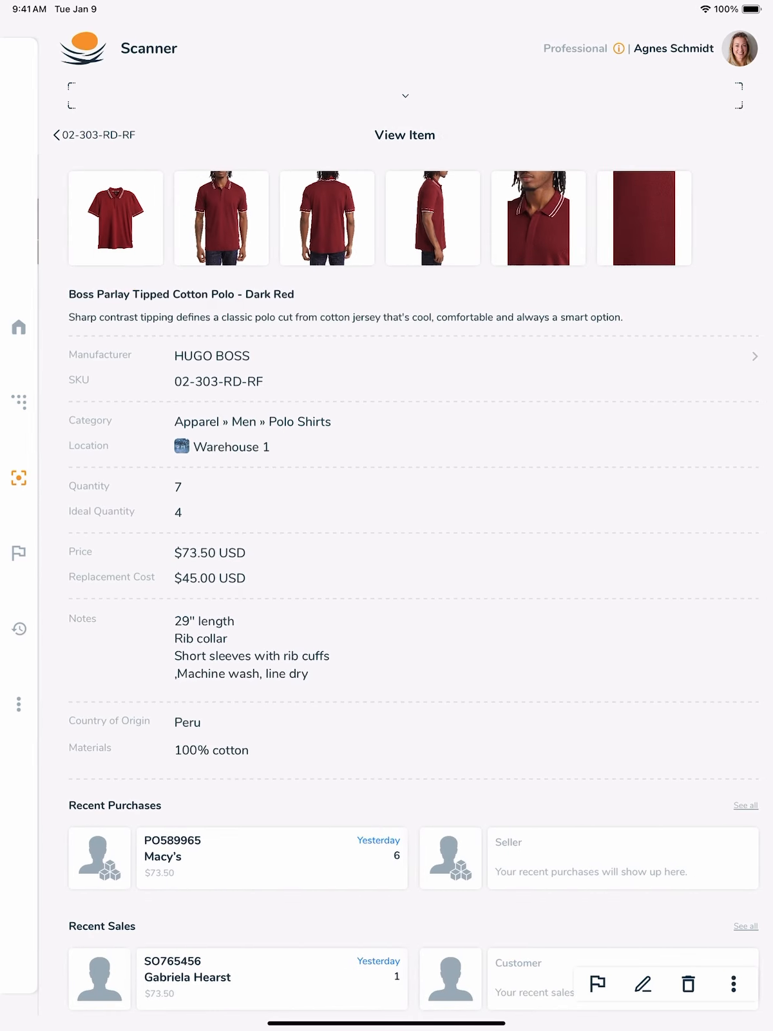
- Set the Dark Red polo to quantity 6 and price 47.65 and save it
{"action": "left_click", "coordinate": [643, 983]}
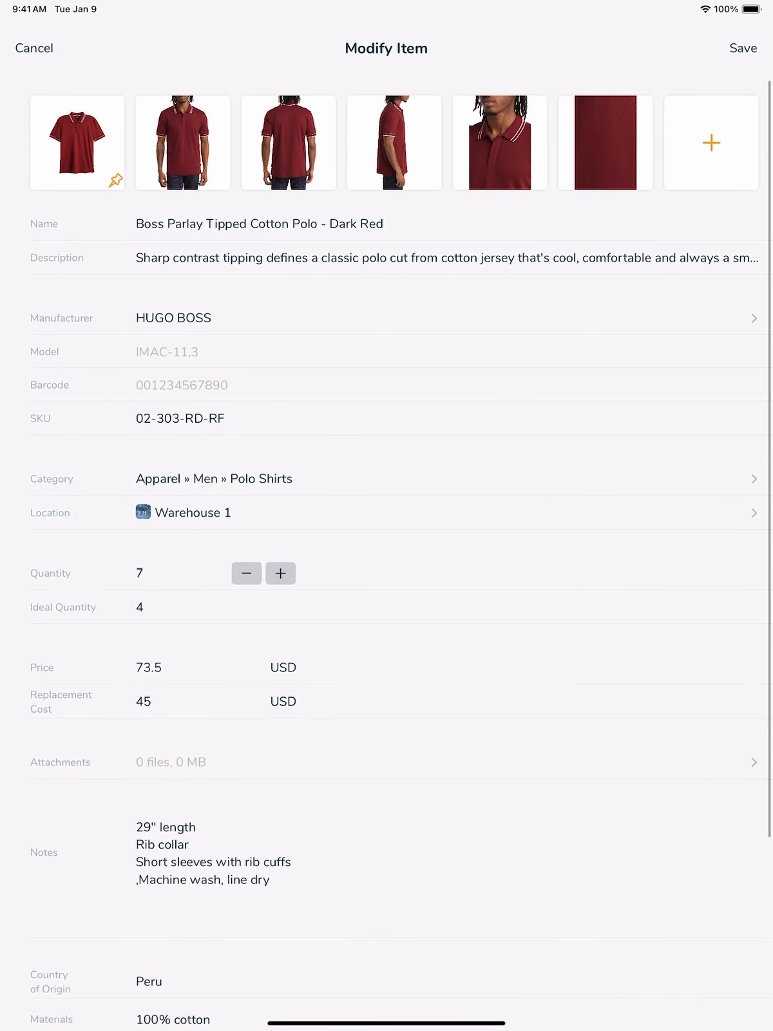
{"action": "left_click", "coordinate": [247, 572]}
{"action": "type", "text": "47"}
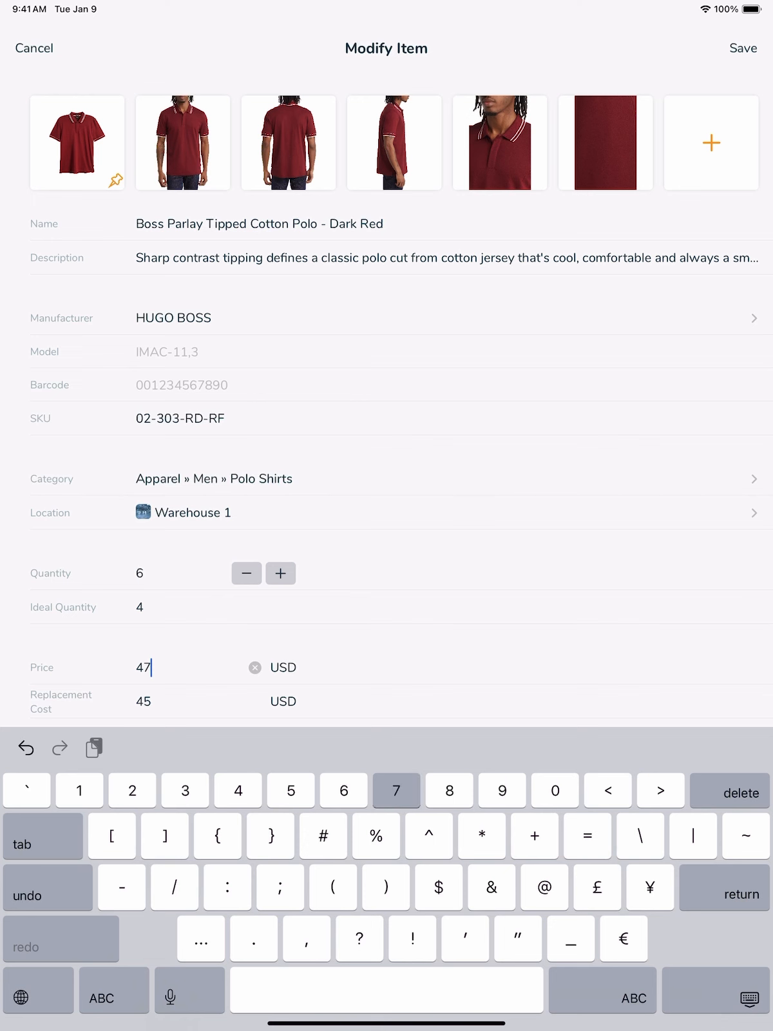
{"action": "type", "text": "65"}
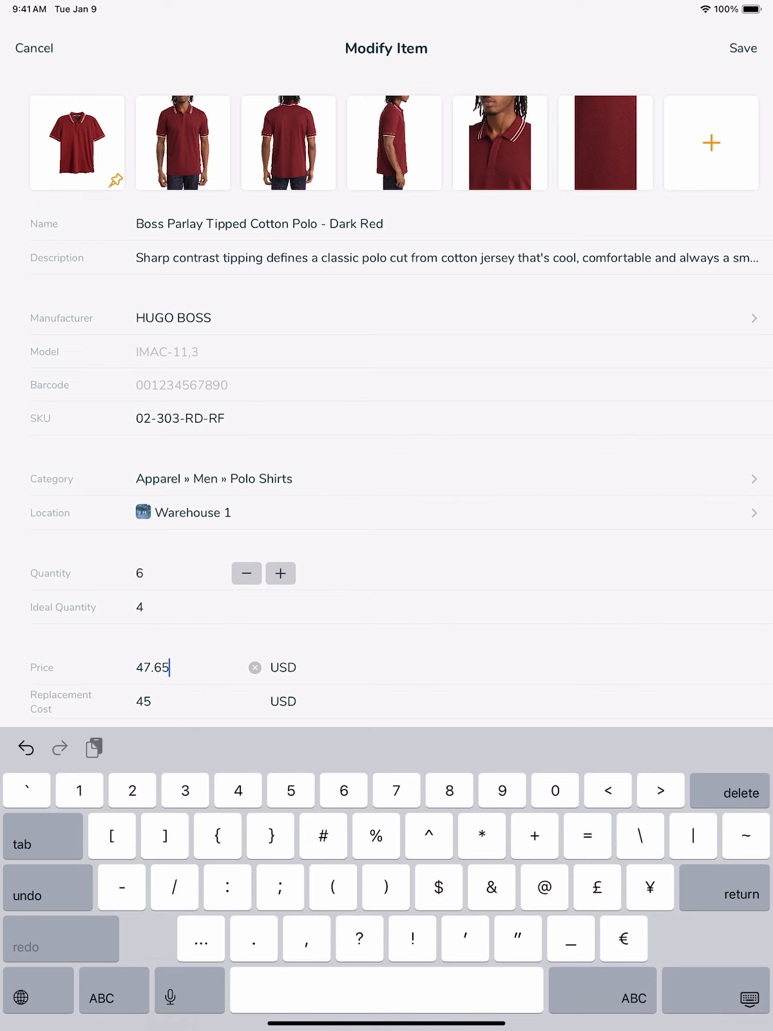
{"action": "left_click", "coordinate": [744, 48]}
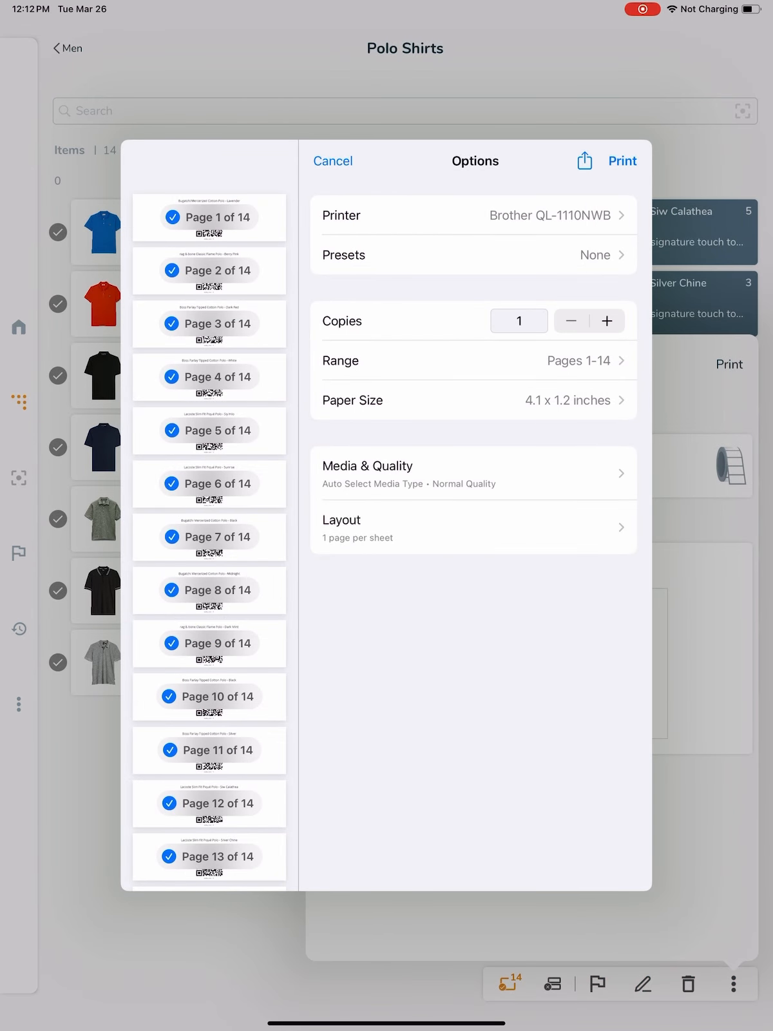
- Print the 14 polo shirt label pages
{"action": "left_click", "coordinate": [332, 160]}
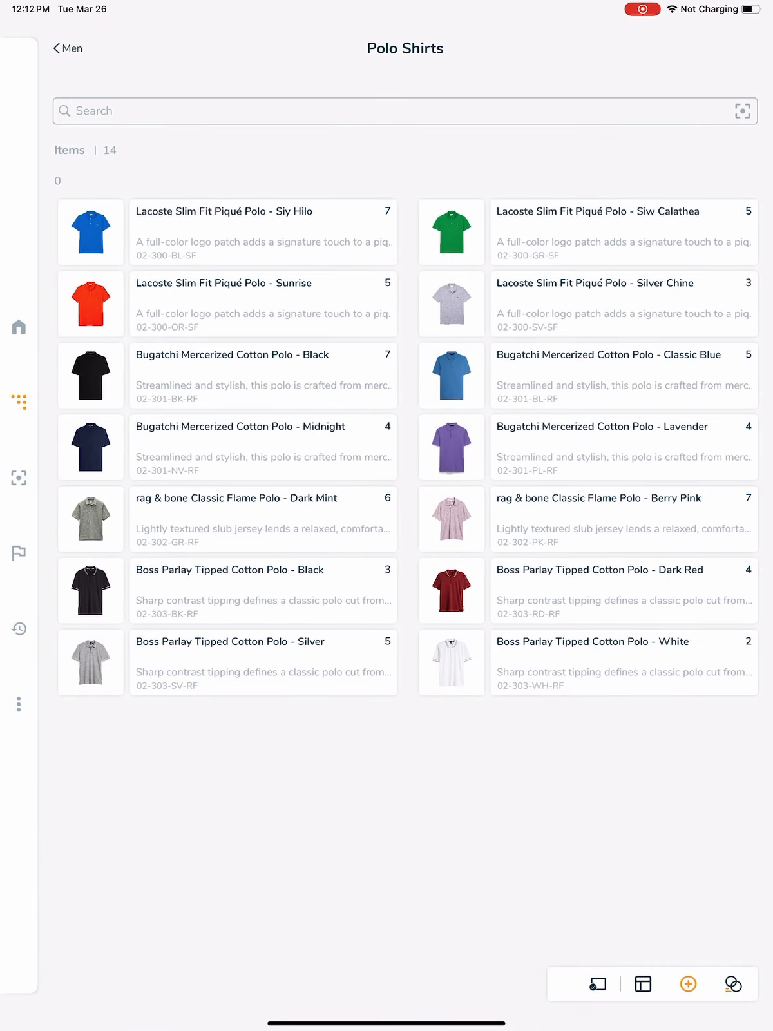